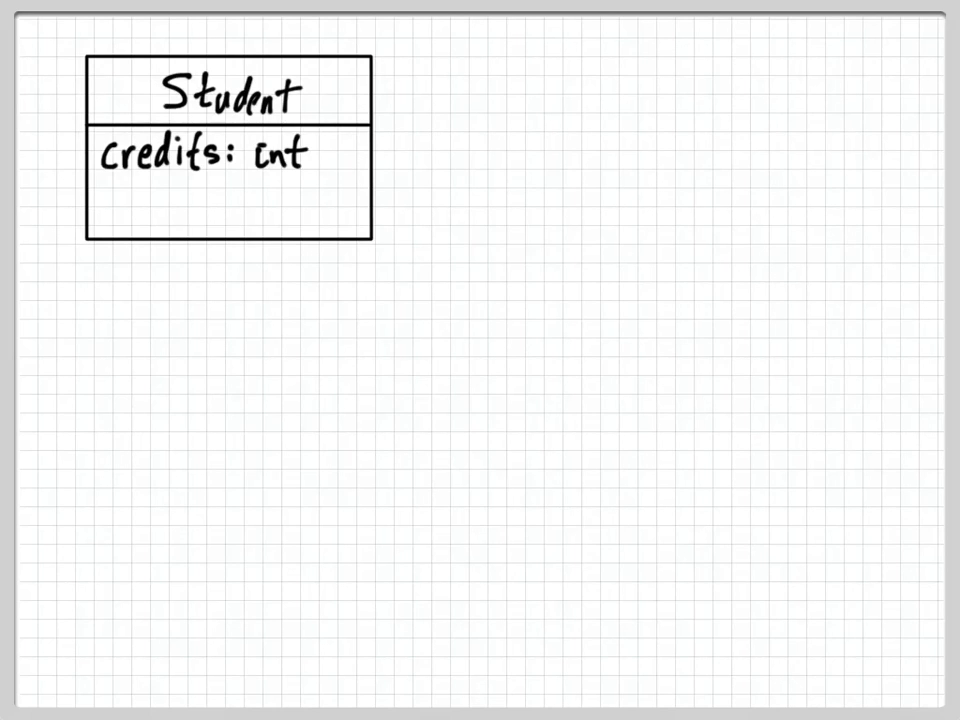
type("Graduate")
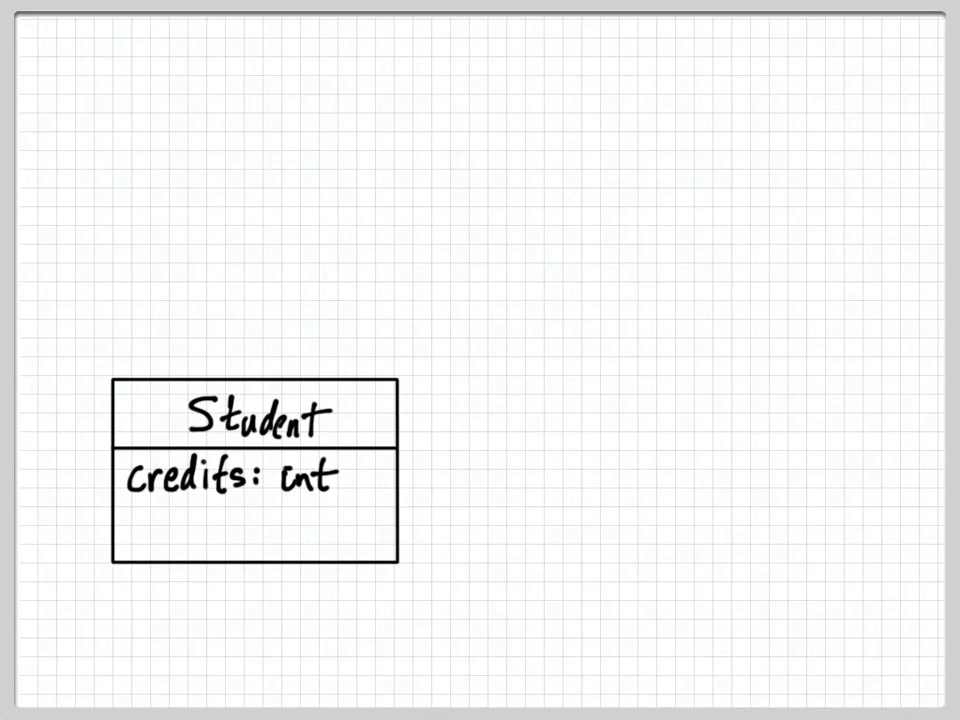
type("PERSON")
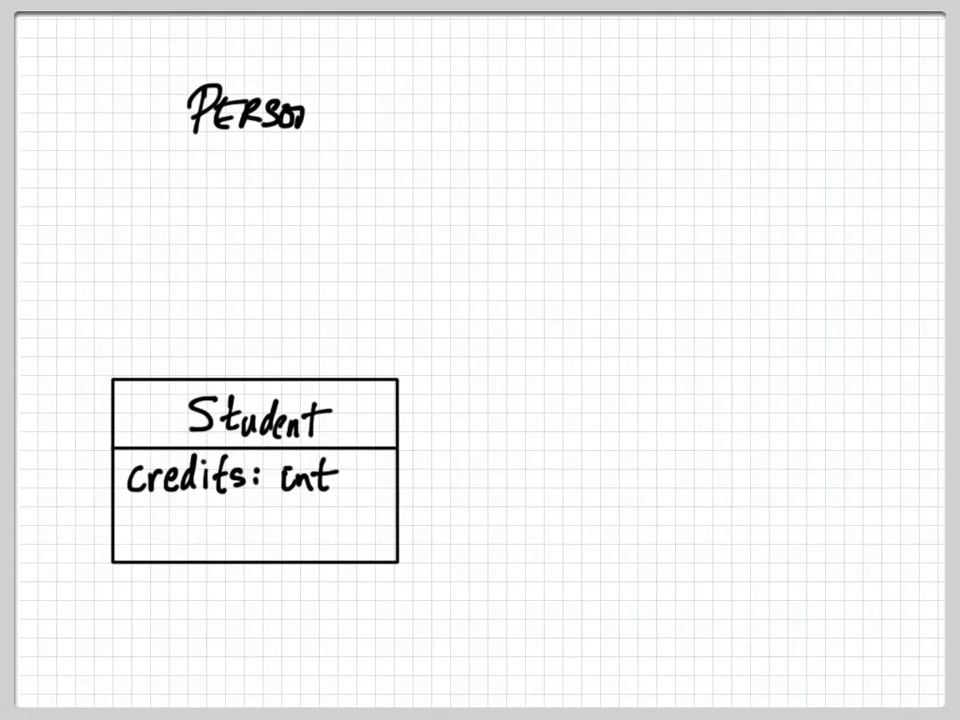
type("Lastname: string")
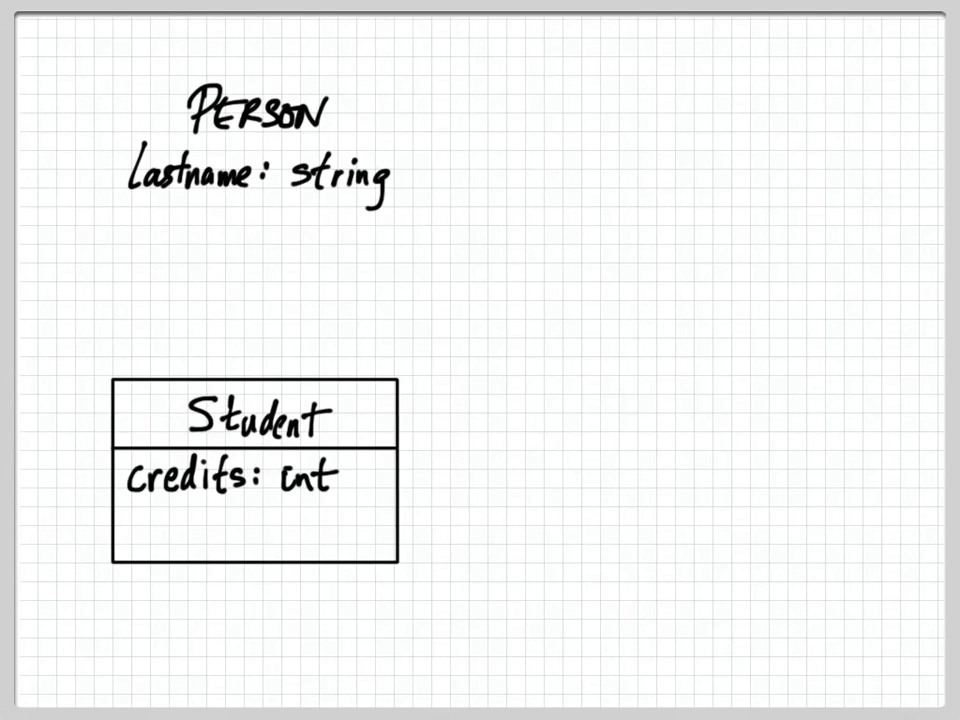
type("birthDate: dat")
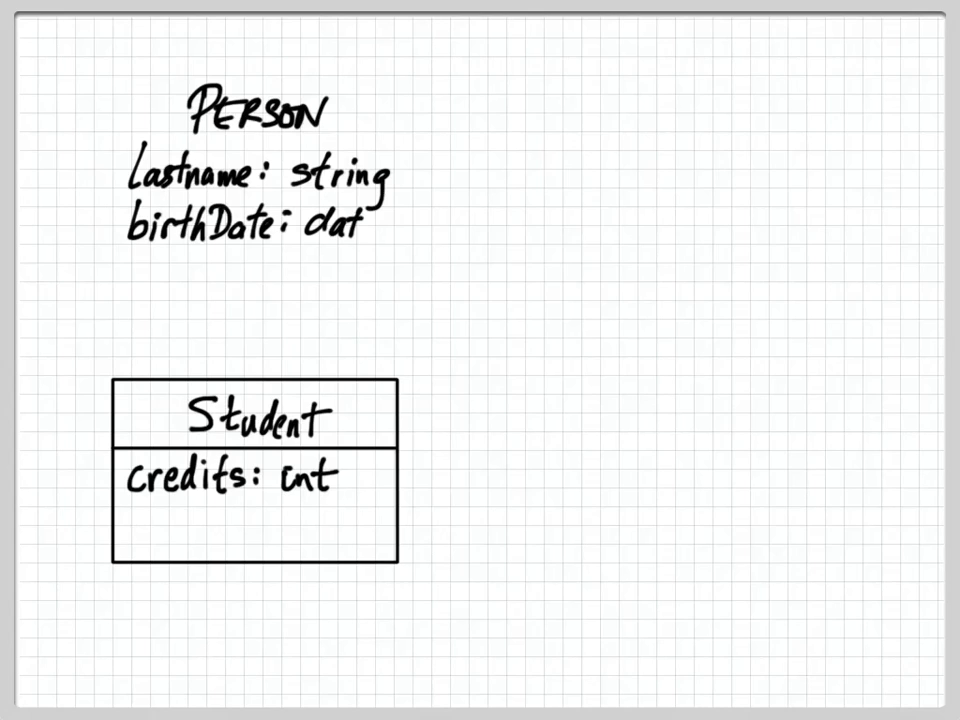